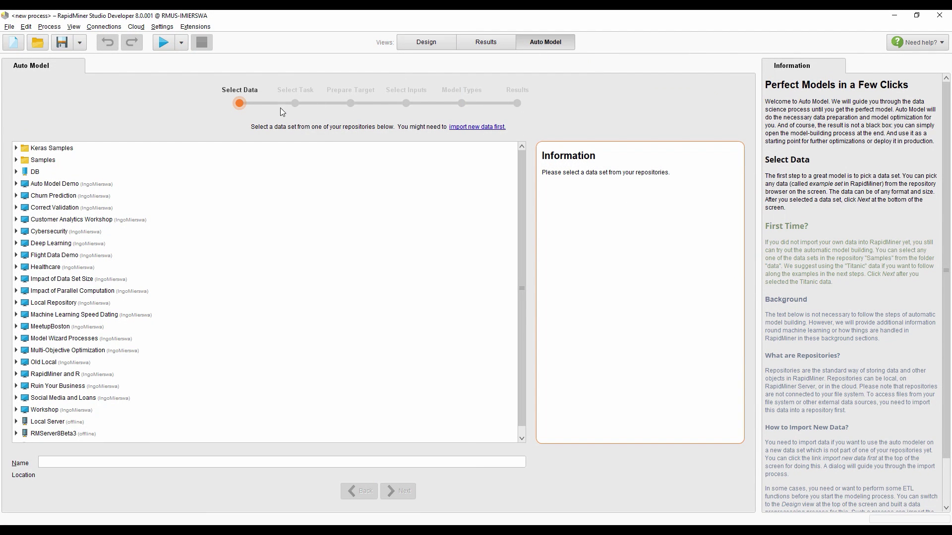
mouse_move(17, 185)
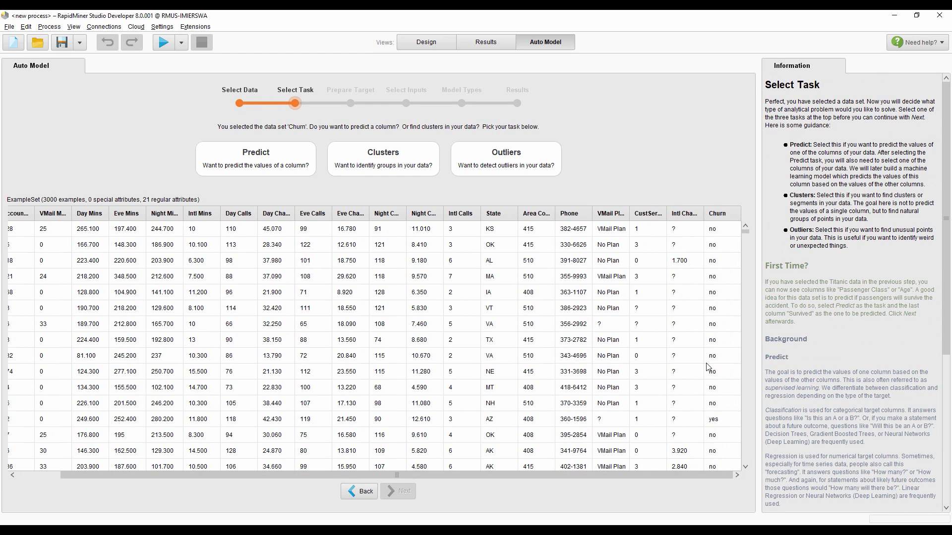
mouse_move(688, 339)
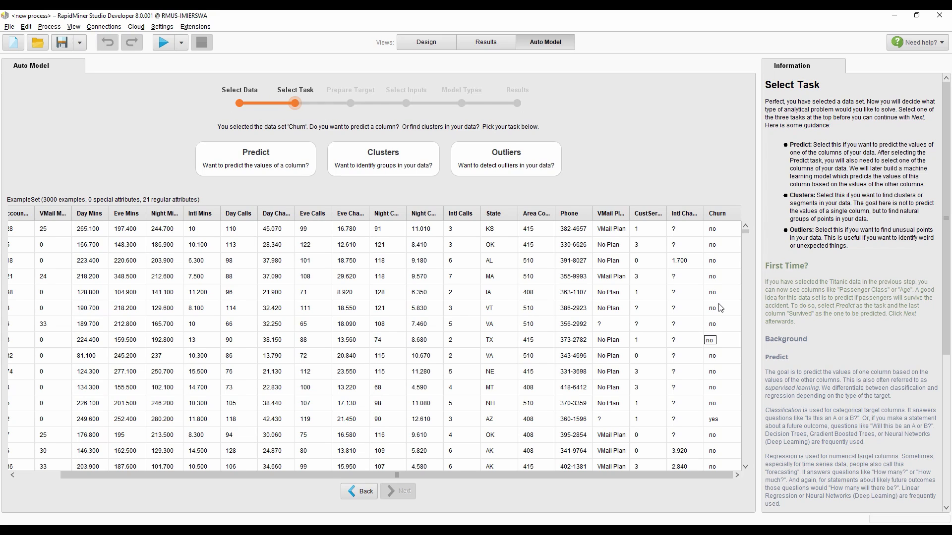
Choose the Churn column as the prediction target.
left_click(255, 158)
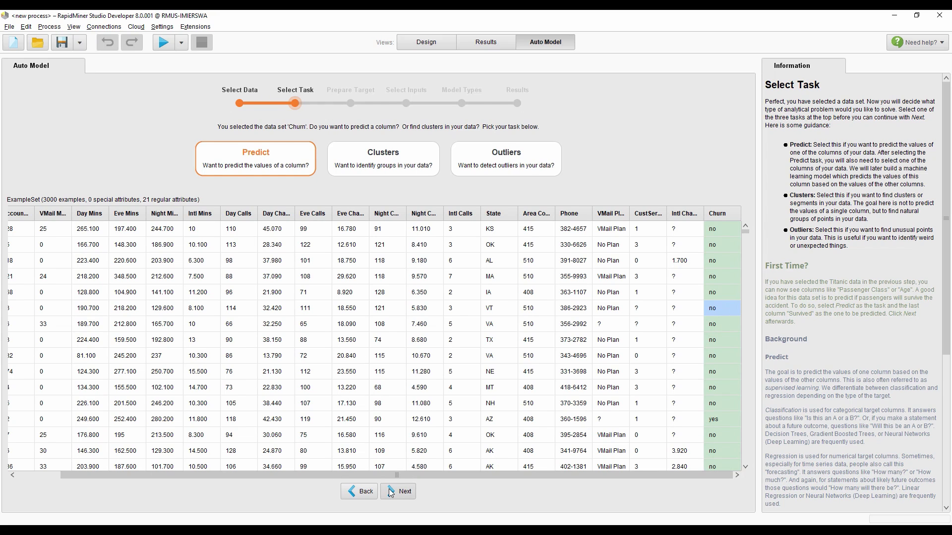
Advance to Prepare Target, keeping 'yes' as the class of highest interest.
left_click(398, 491)
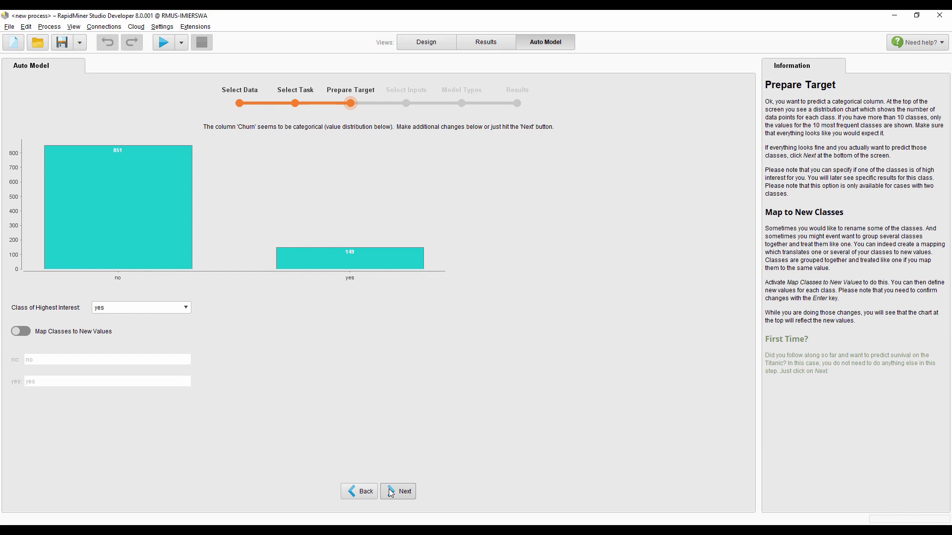
mouse_move(295, 375)
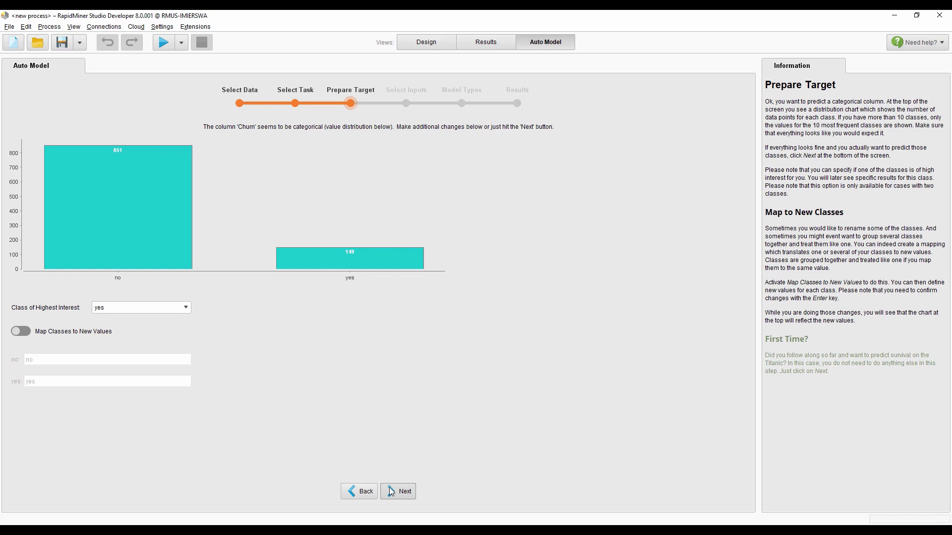
Deselect the red-status Phone and Intl Charge inputs, leaving 18 columns, and continue to Model Types.
left_click(398, 491)
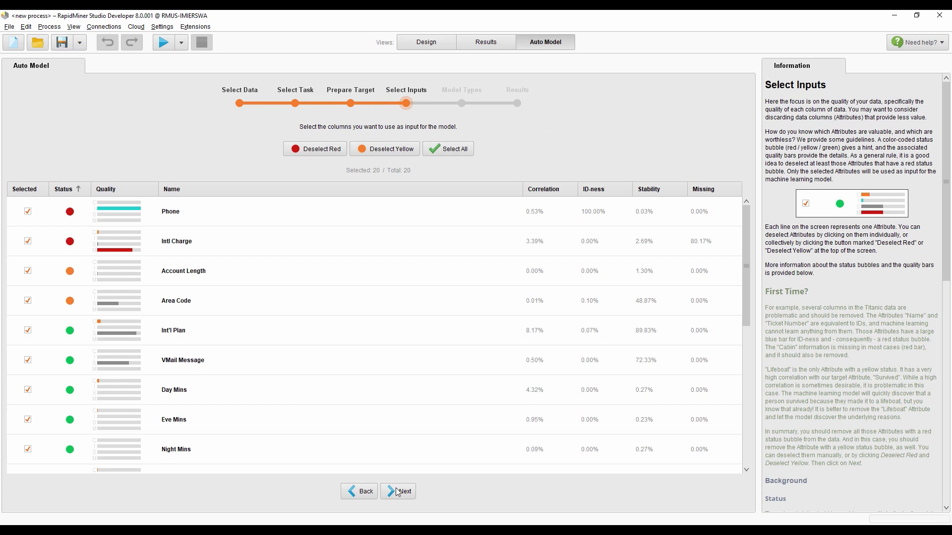
mouse_move(221, 354)
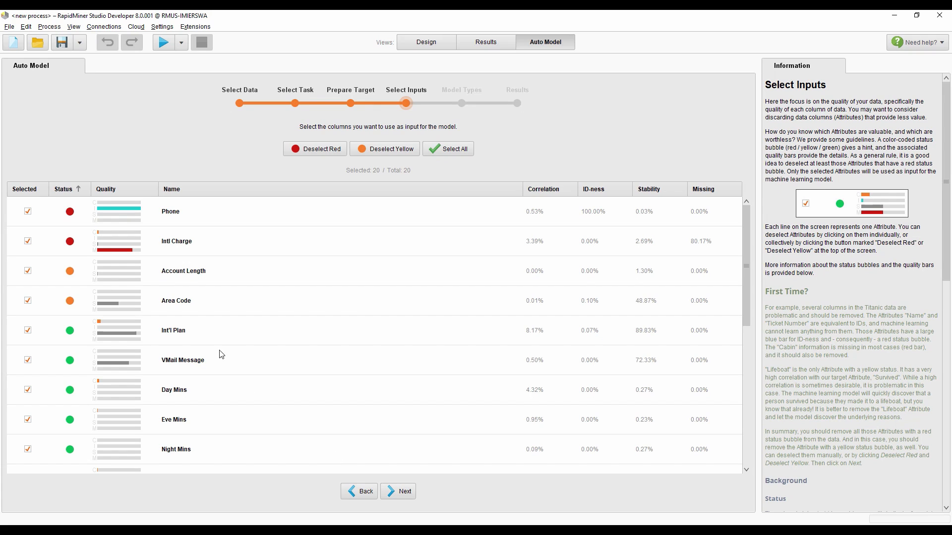
mouse_move(70, 219)
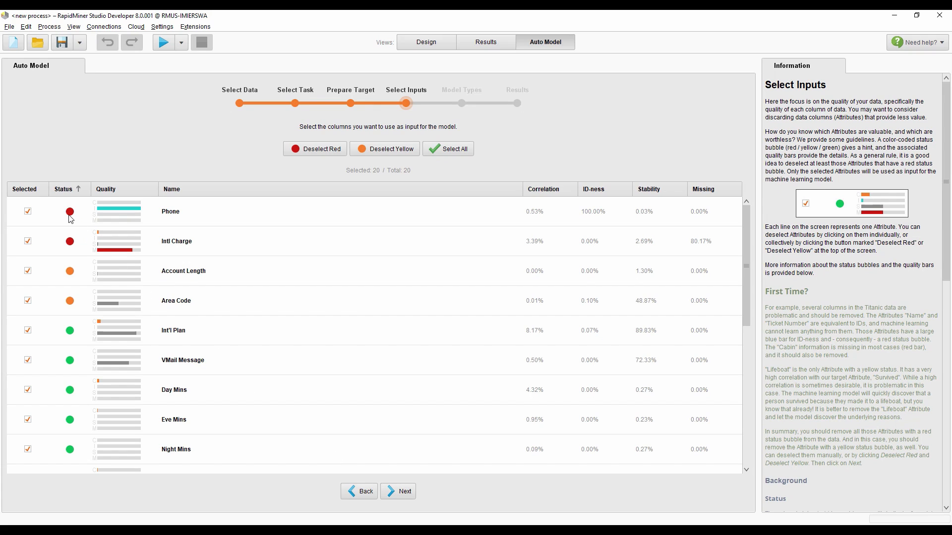
mouse_move(70, 215)
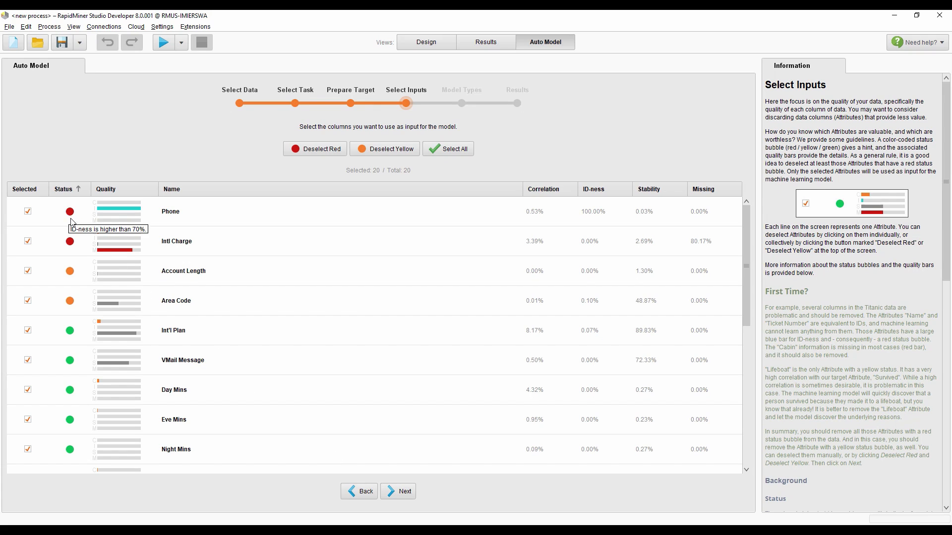
mouse_move(70, 242)
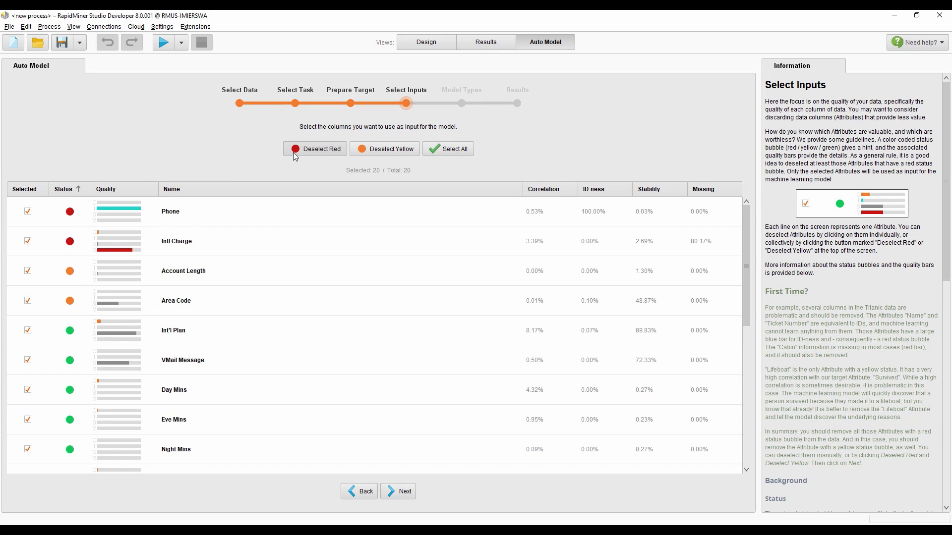
left_click(314, 148)
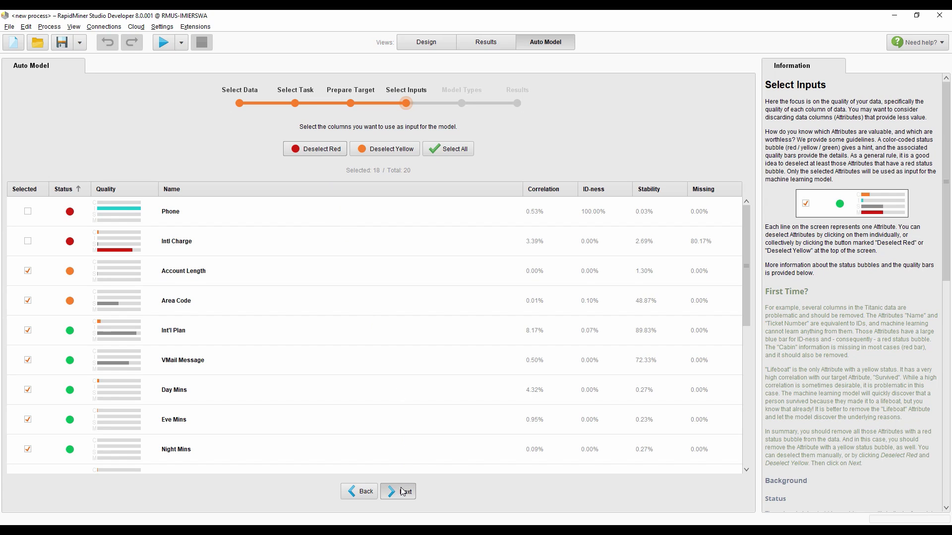
left_click(398, 490)
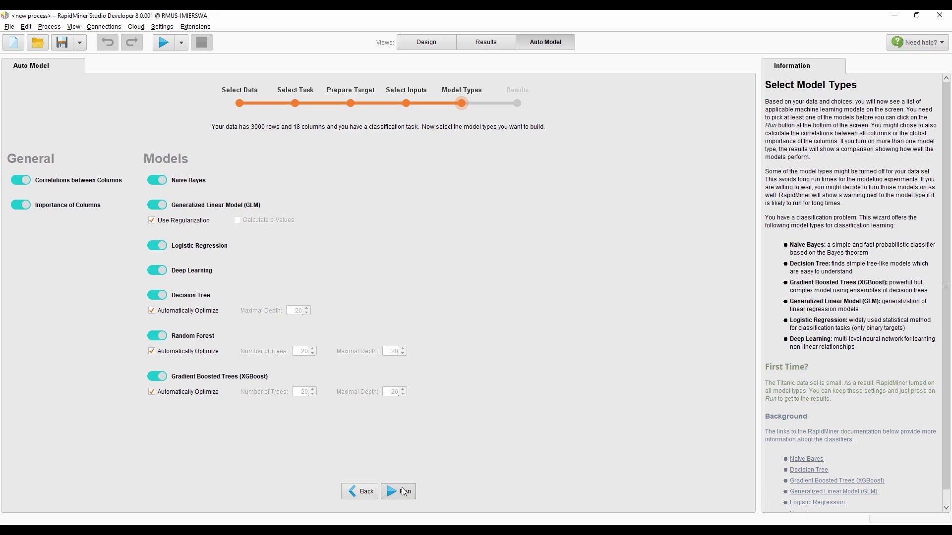
Train all seven models and sort the comparison overview by accuracy, Deep Learning highest at 89.0%.
left_click(400, 491)
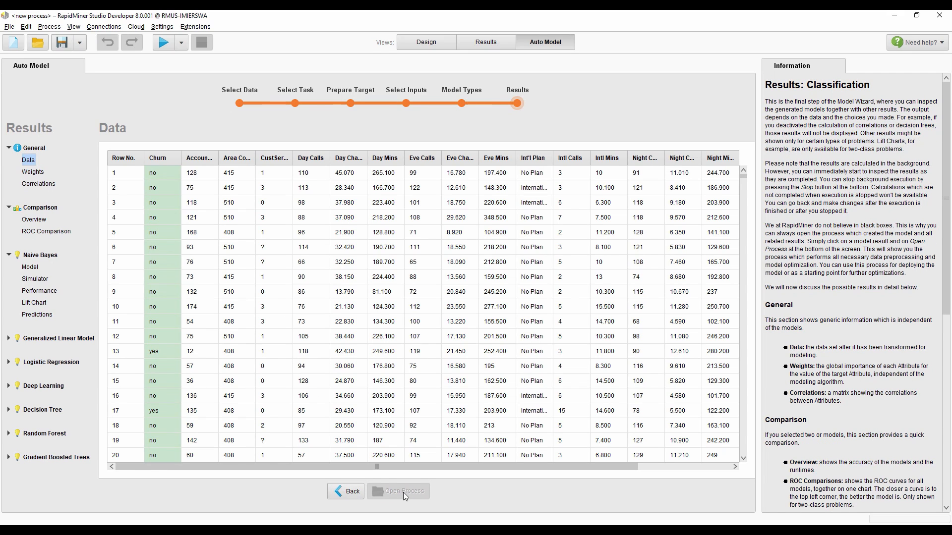
left_click(33, 172)
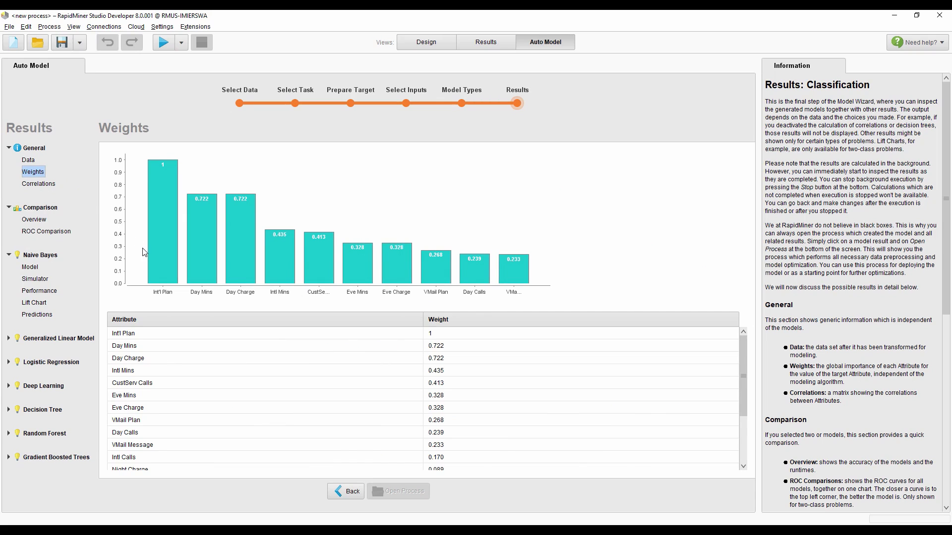
mouse_move(232, 302)
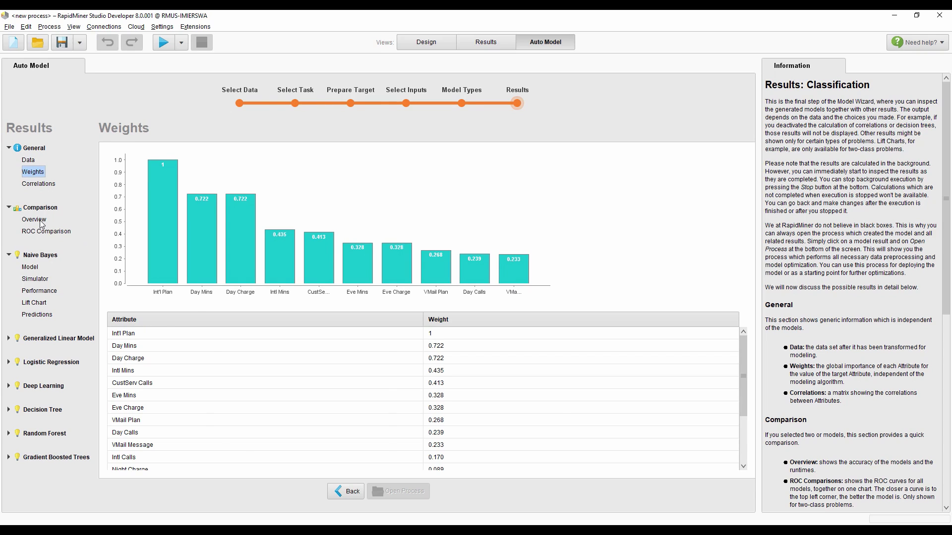
left_click(34, 219)
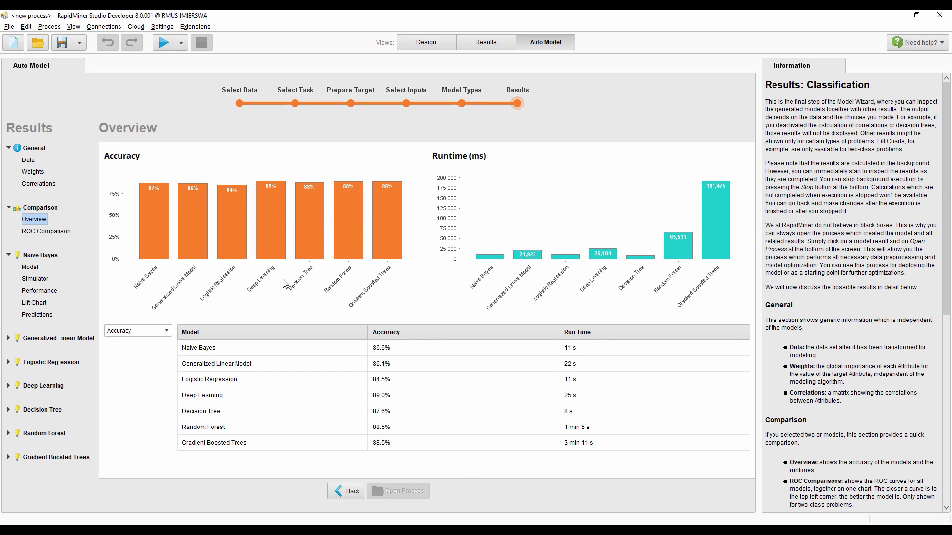
left_click(386, 332)
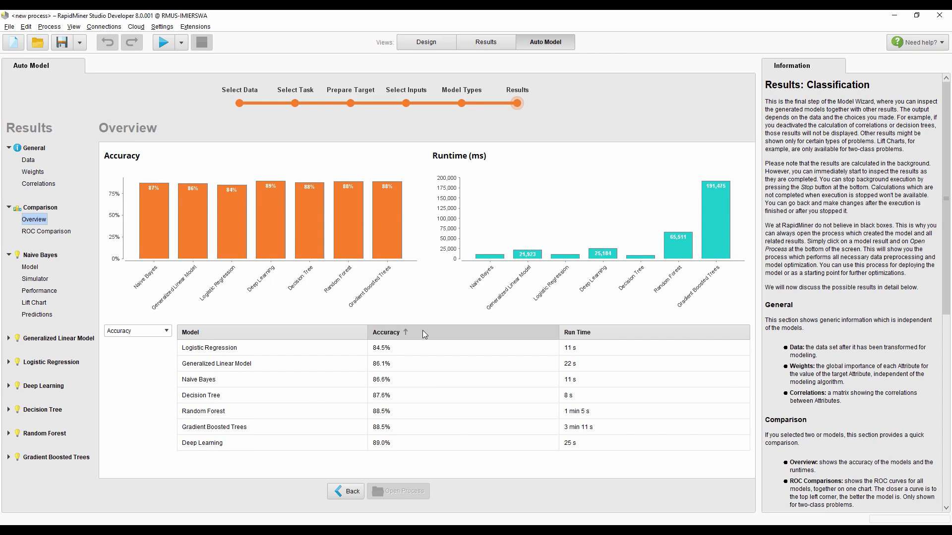
left_click(386, 332)
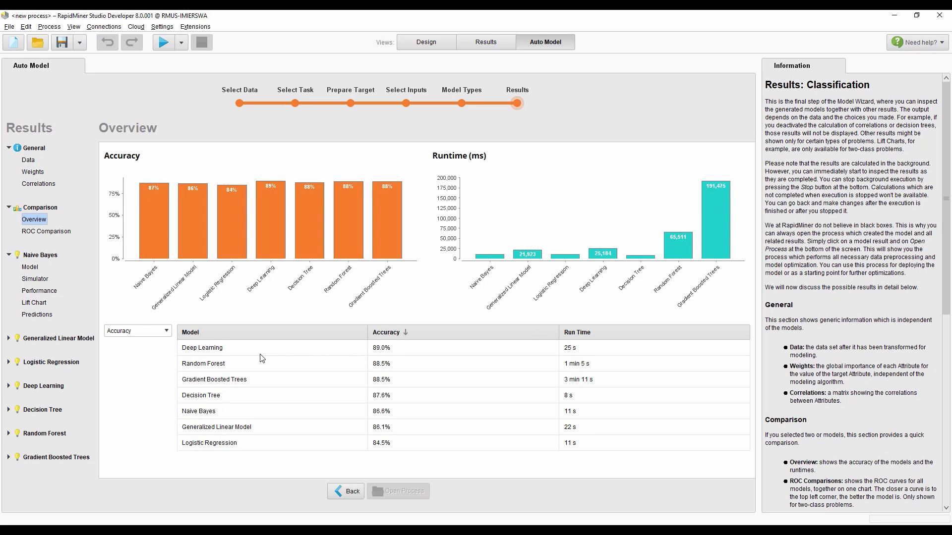
mouse_move(239, 356)
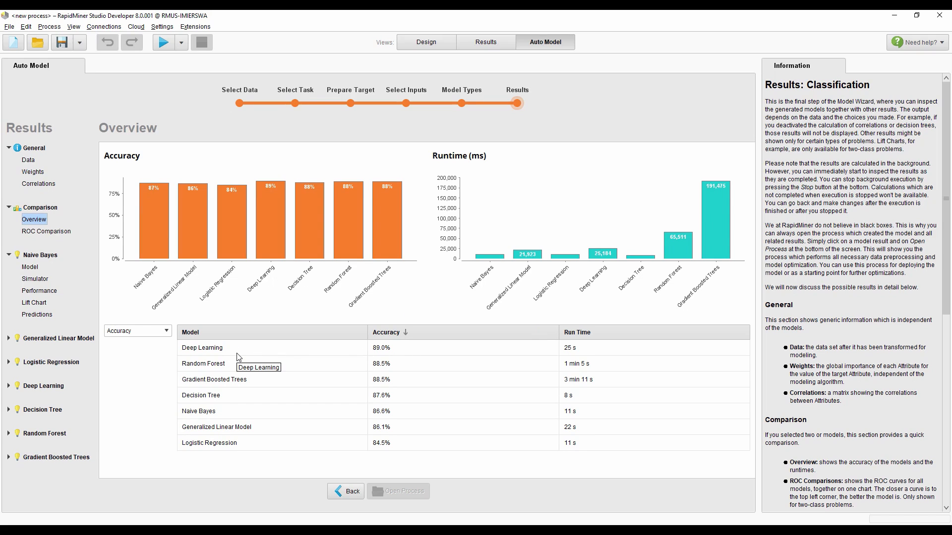
mouse_move(87, 307)
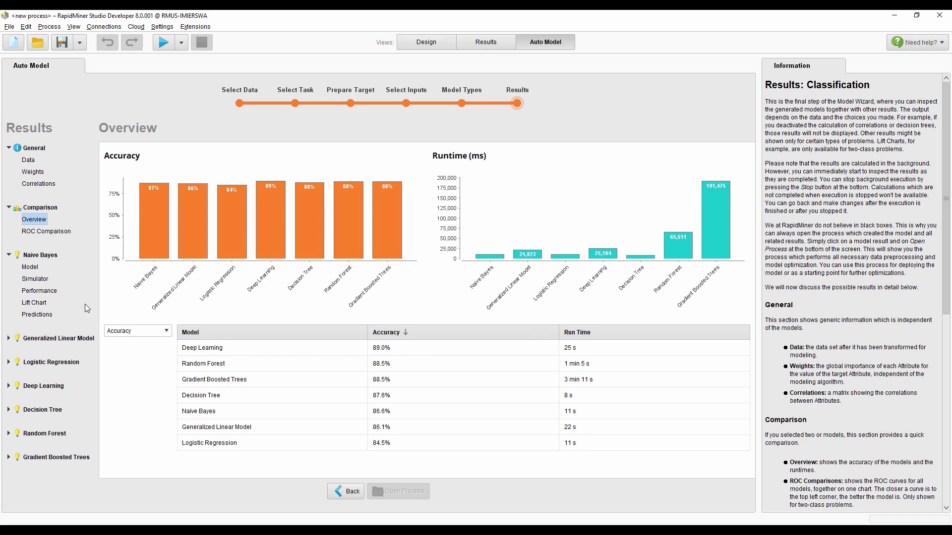
View the Naive Bayes VMail Plan distribution, then simulate Day Calls at 92 giving 76% no churn.
left_click(29, 267)
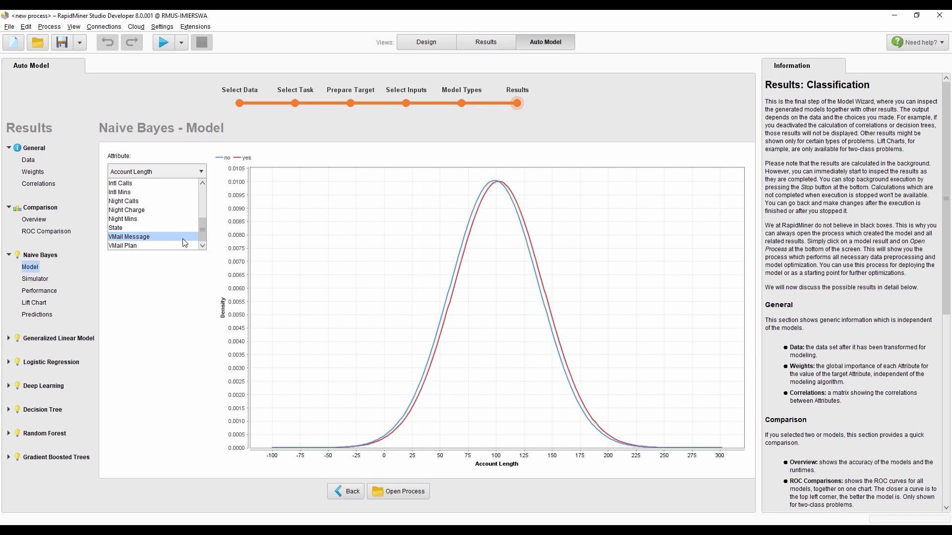
left_click(123, 245)
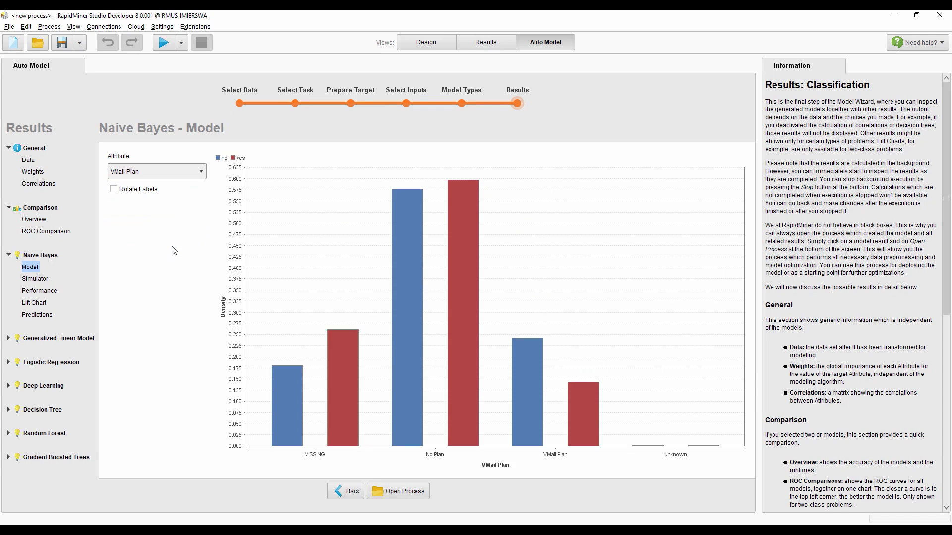
left_click(35, 278)
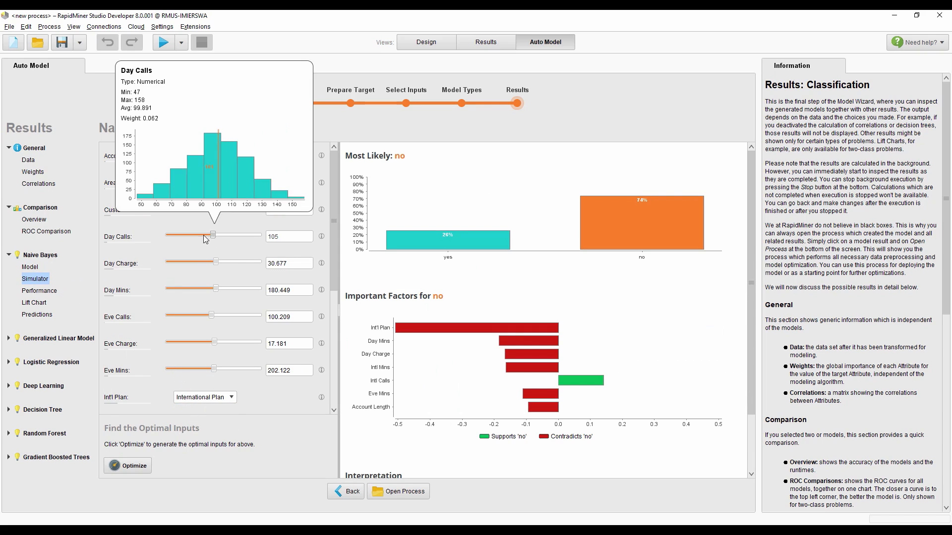
left_click_drag(205, 235, 228, 236)
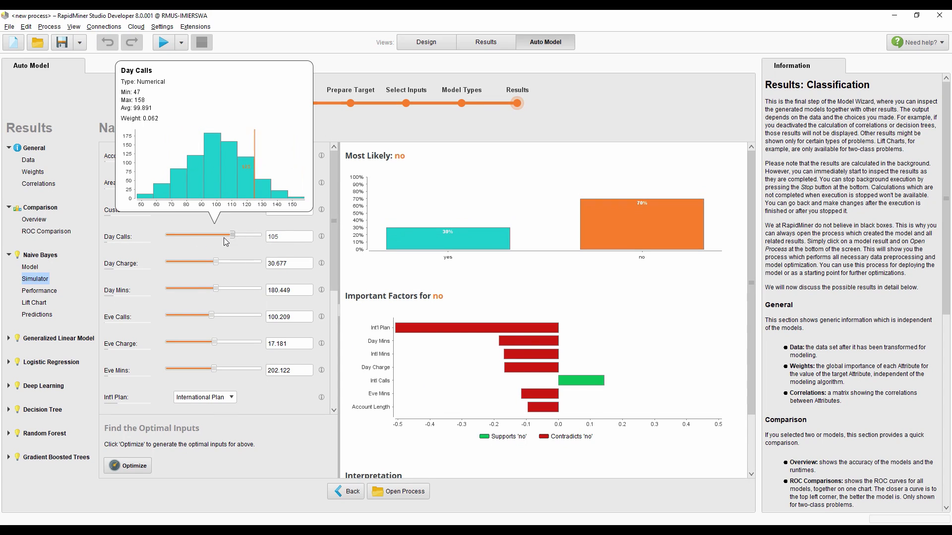
left_click_drag(217, 235, 205, 234)
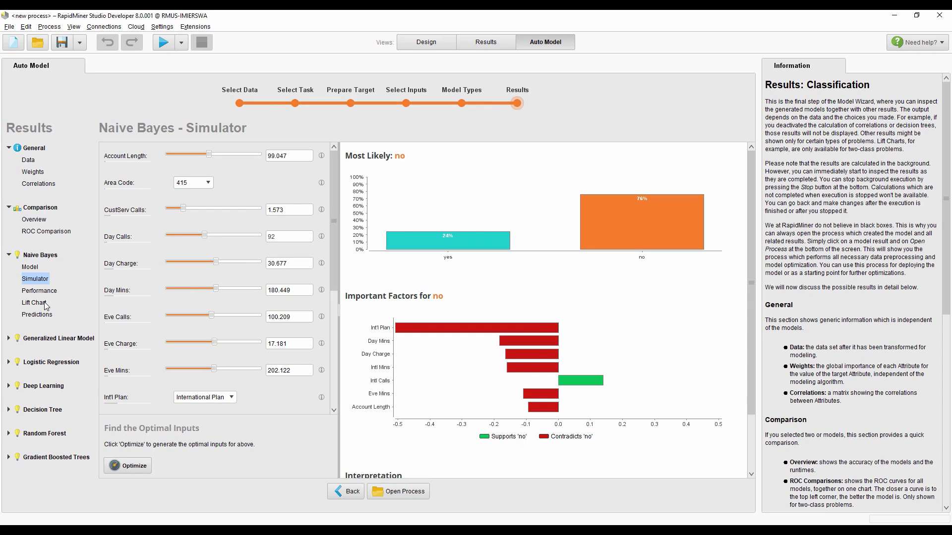
Review the Deep Learning lift chart and predictions table.
left_click(9, 256)
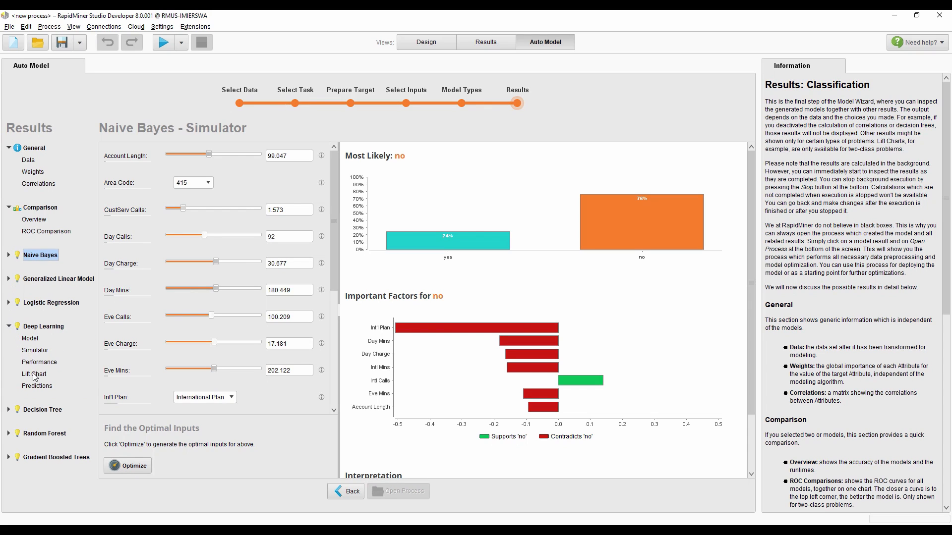
left_click(34, 373)
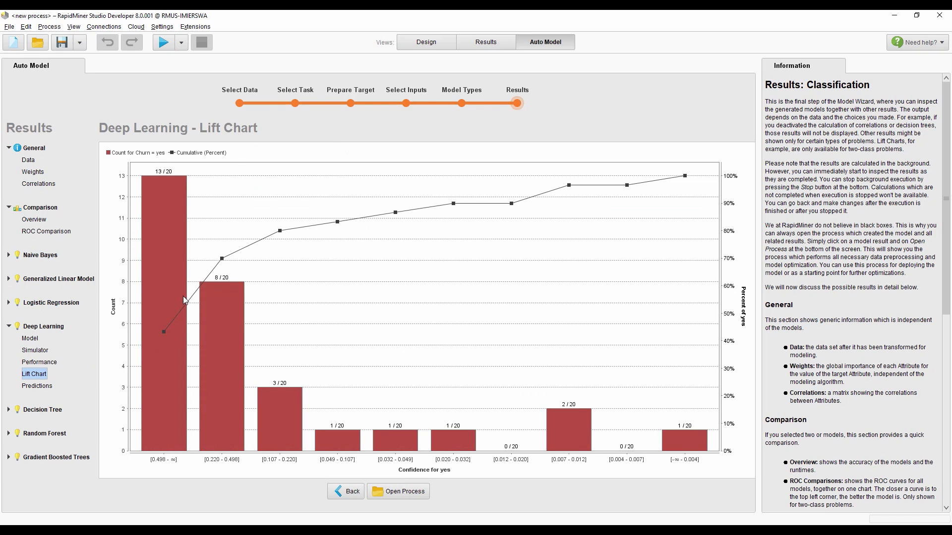
mouse_move(221, 271)
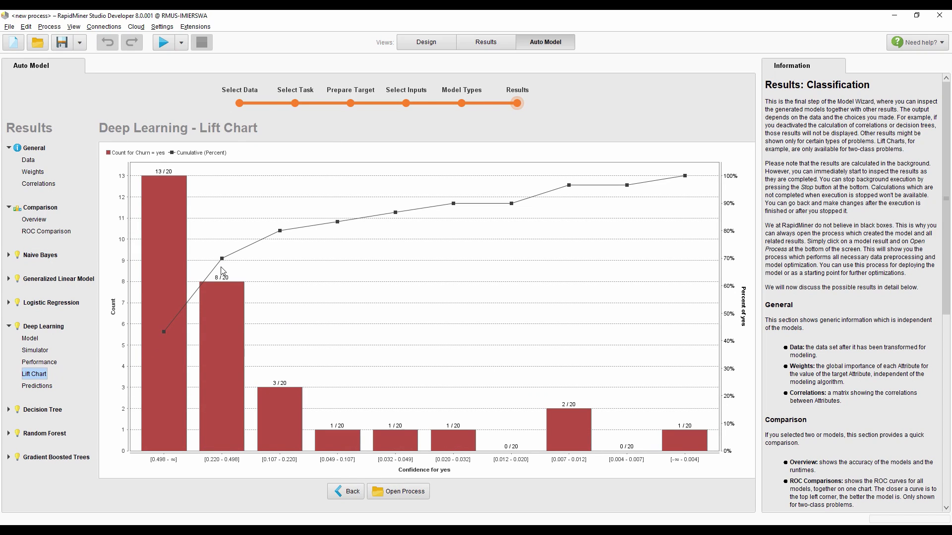
mouse_move(208, 419)
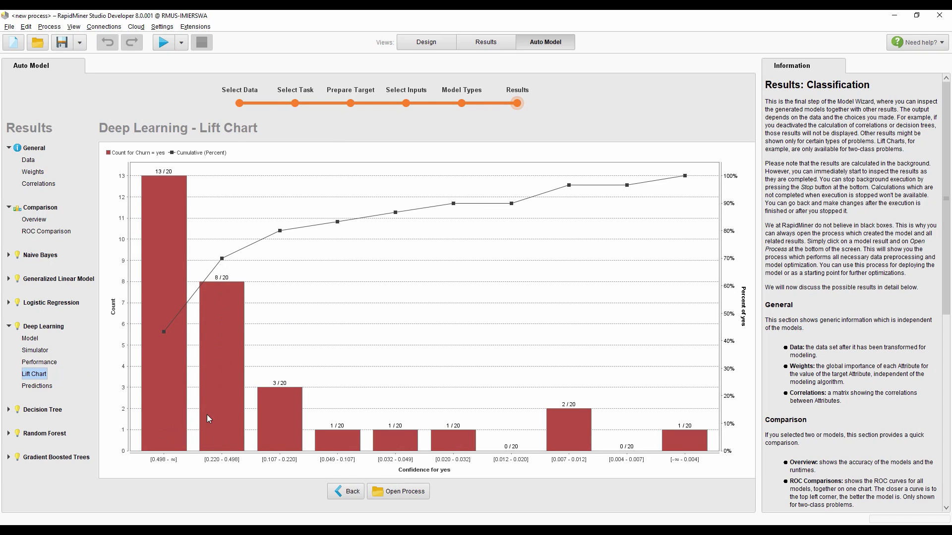
mouse_move(217, 421)
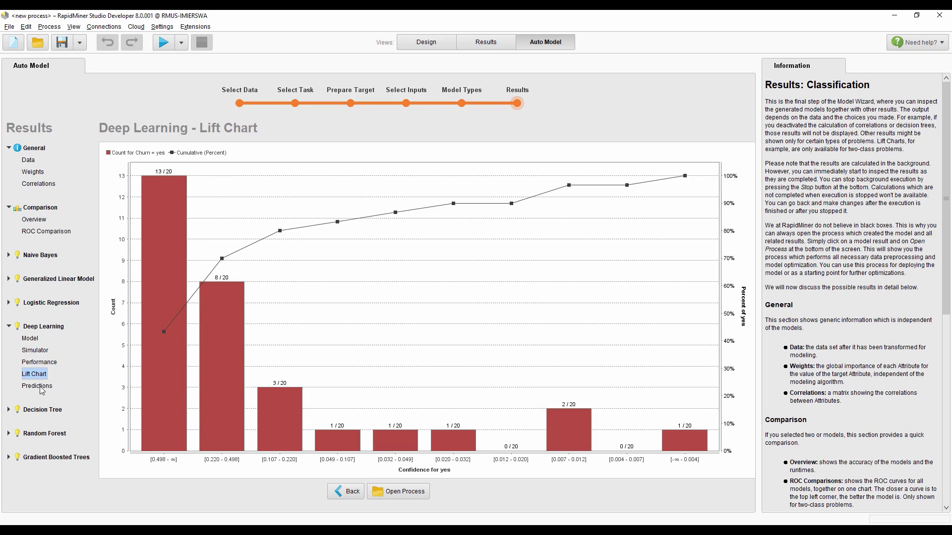
left_click(36, 385)
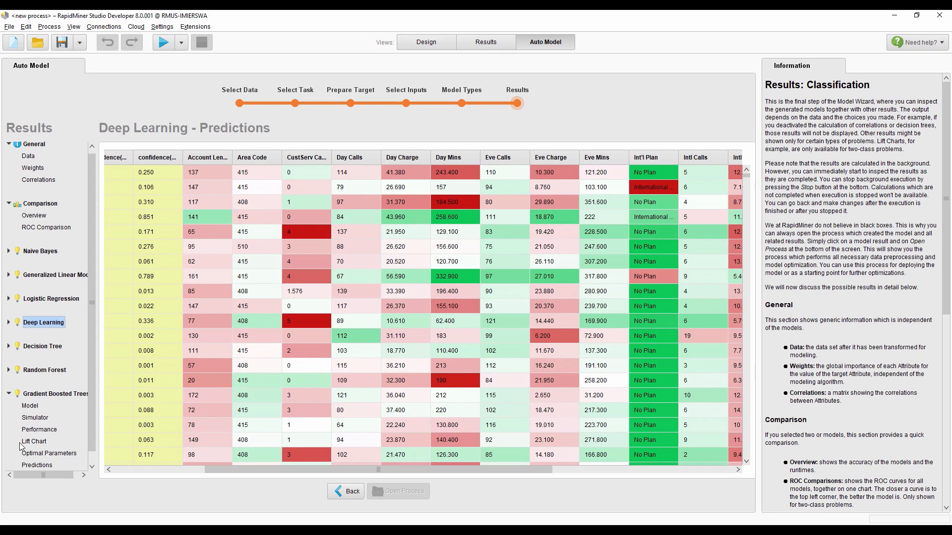
Review Gradient Boosted Trees optimal parameters (140 trees, depth 3) and its first tree splitting on Day Mins.
left_click(50, 453)
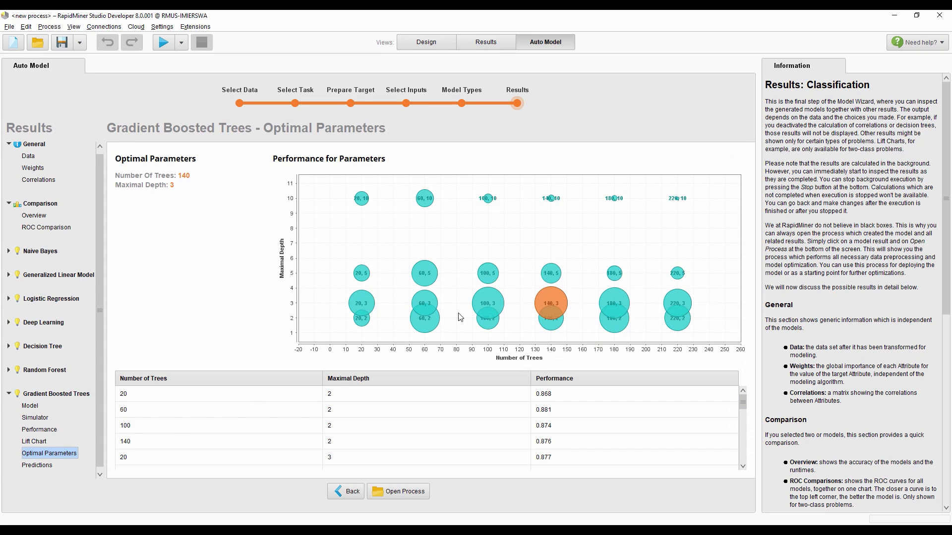
mouse_move(375, 231)
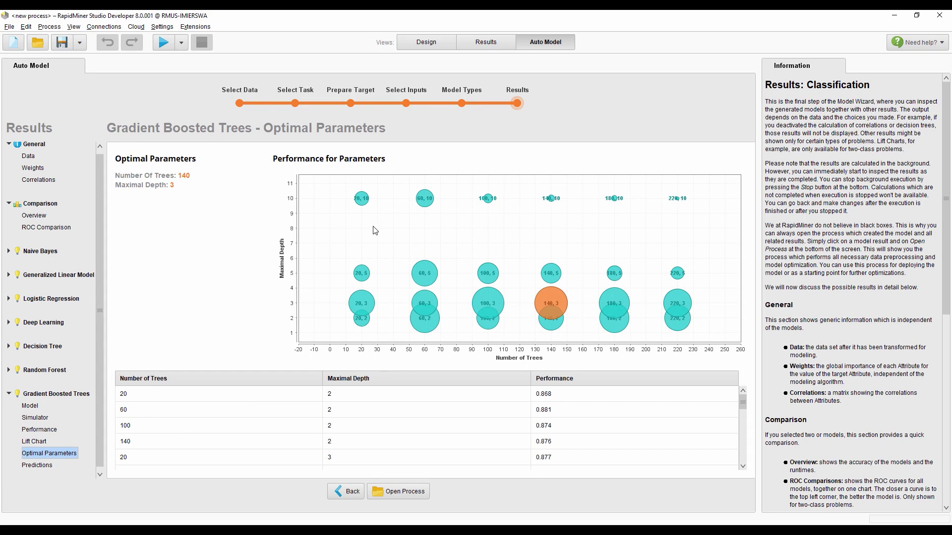
mouse_move(120, 329)
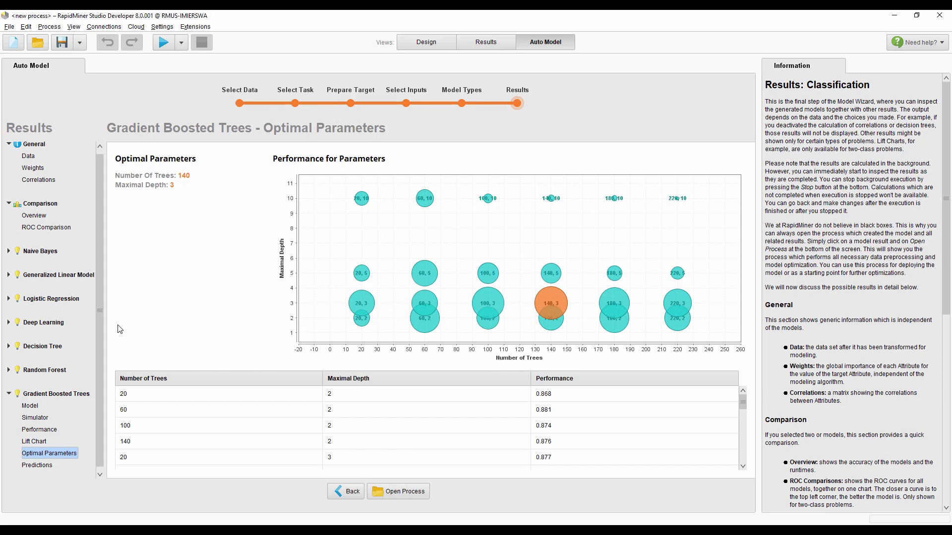
left_click(29, 406)
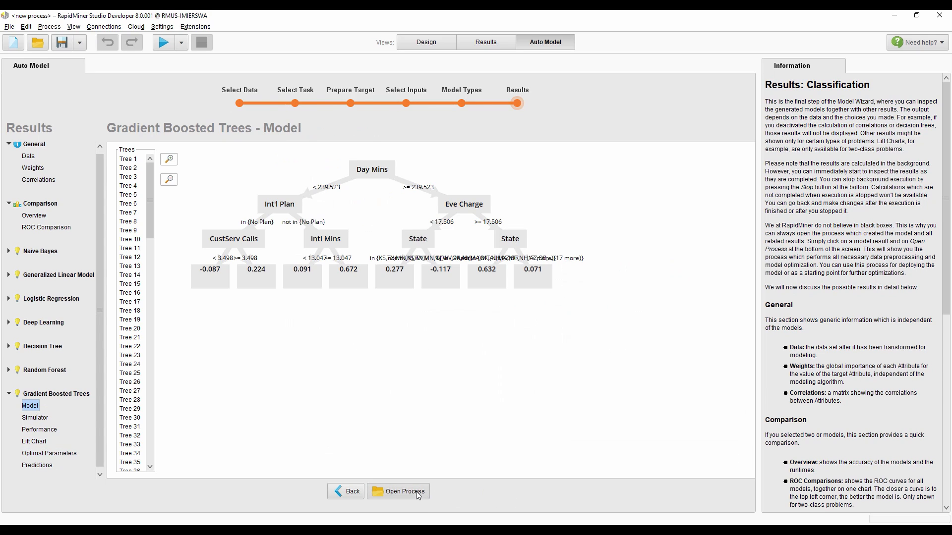
Inspect the generated Auto Model process in Design view, then return to the accuracy overview.
left_click(397, 491)
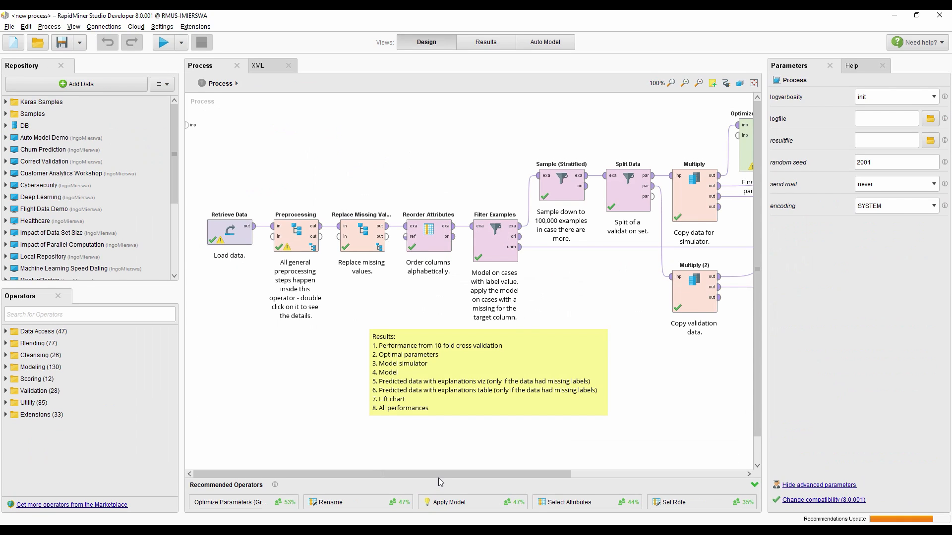
scroll("right", 3)
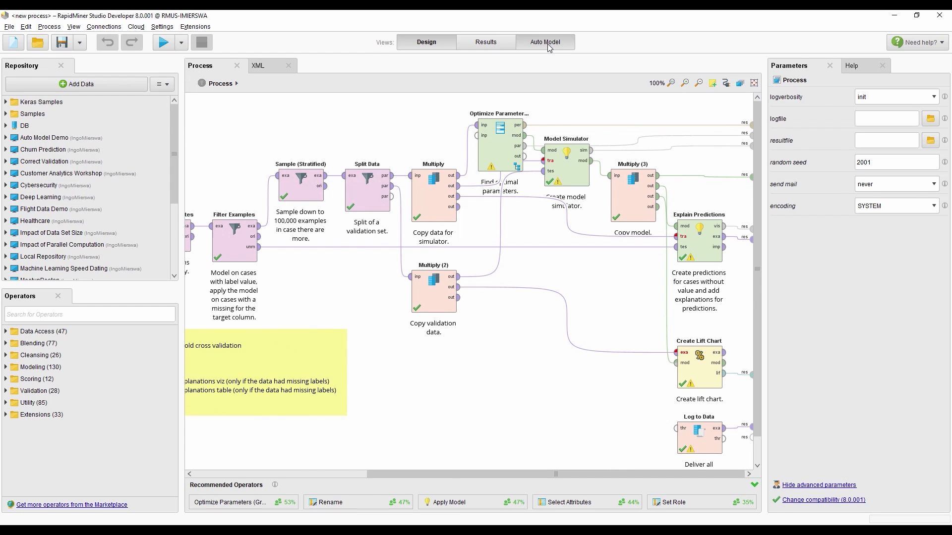
left_click(544, 41)
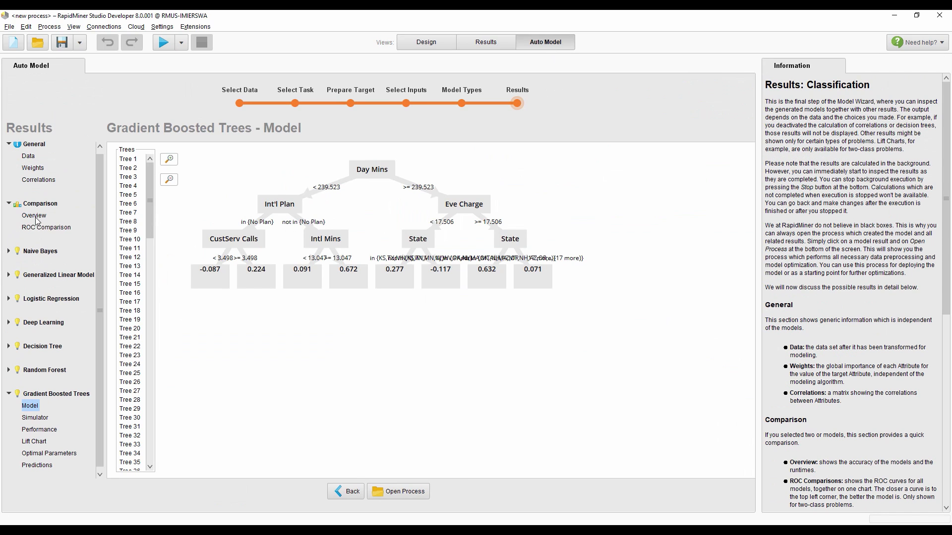
left_click(34, 215)
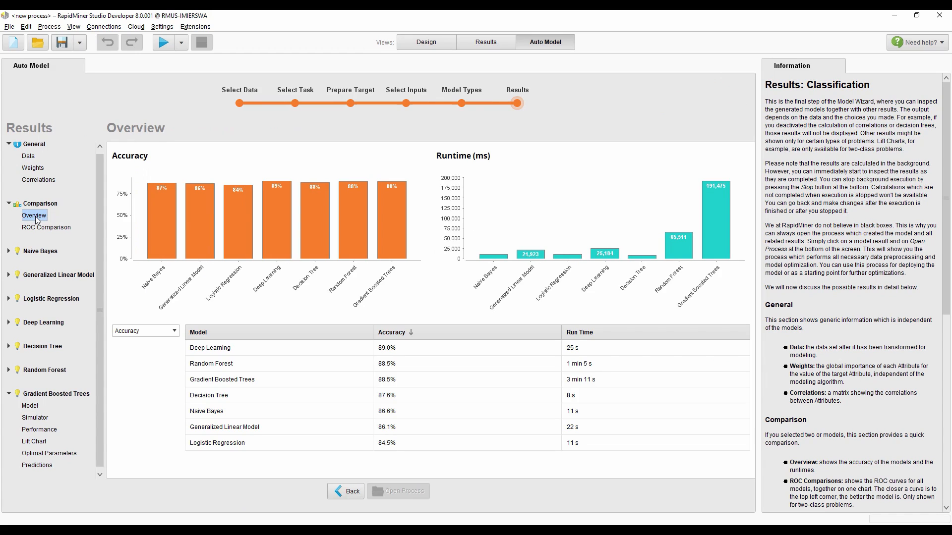